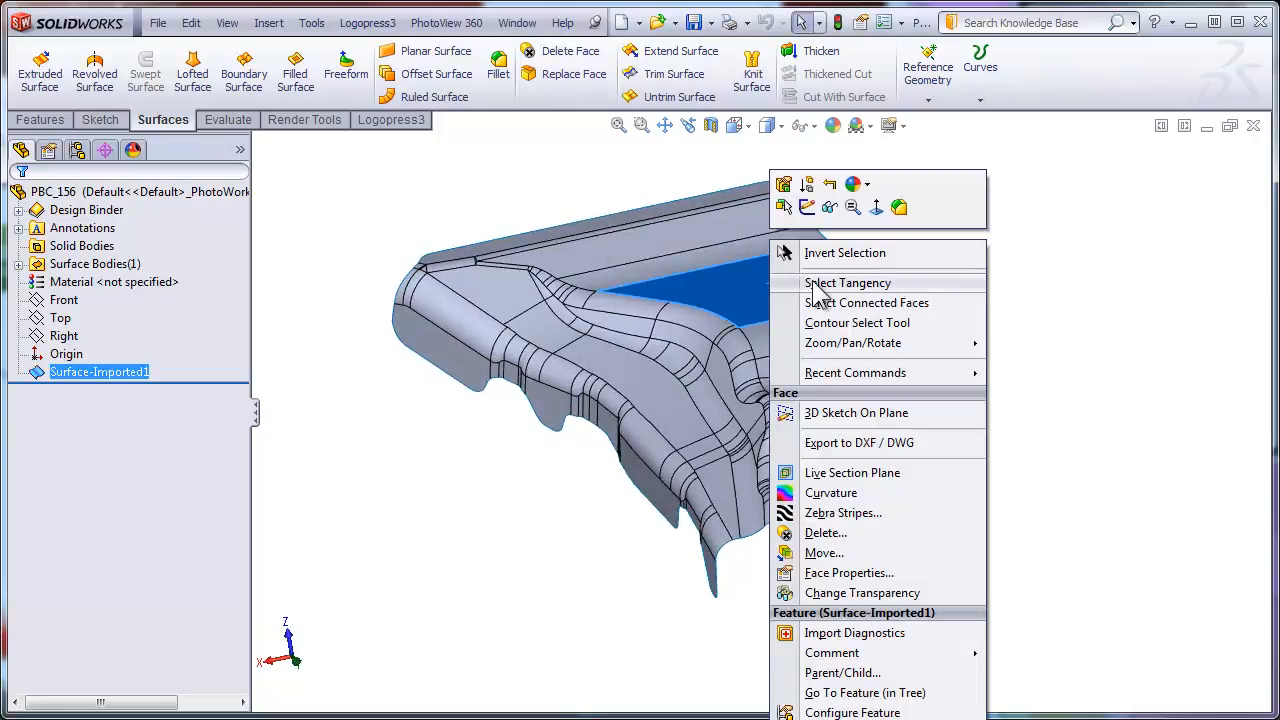
- Attempt a native surface offset of the die faces at 1 mm, then abandon it
left_click(848, 282)
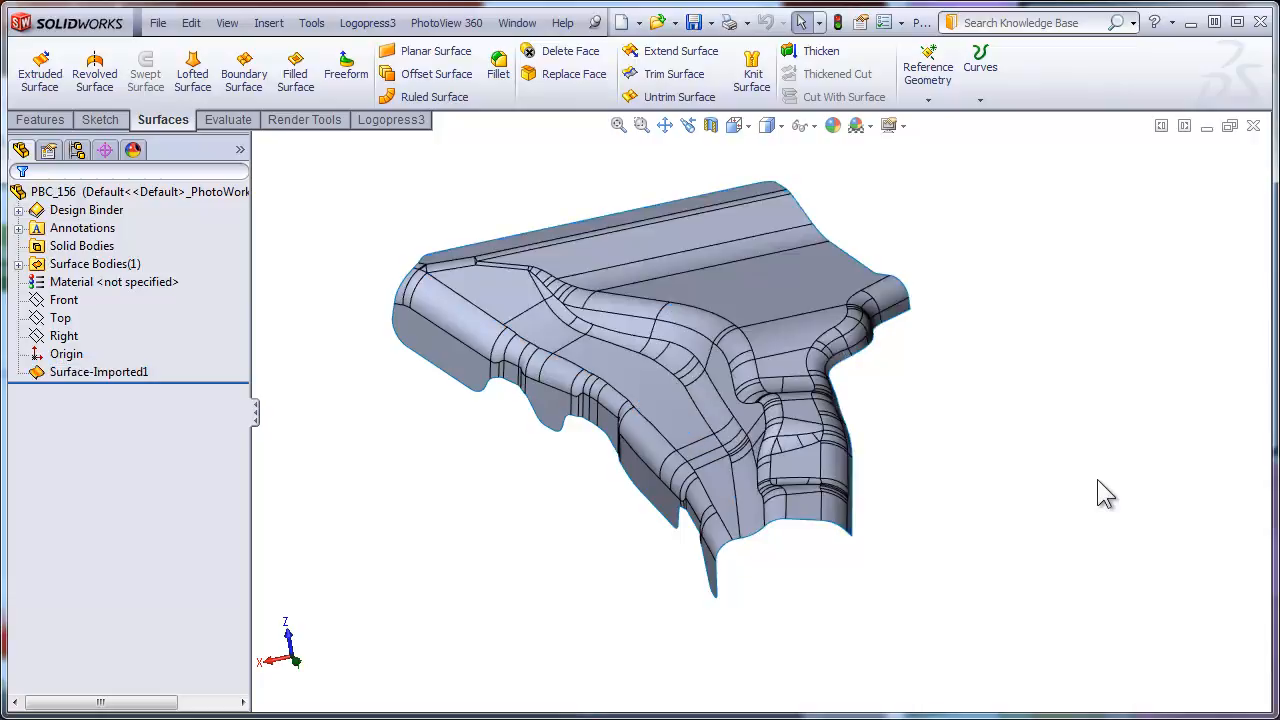
mouse_move(184, 140)
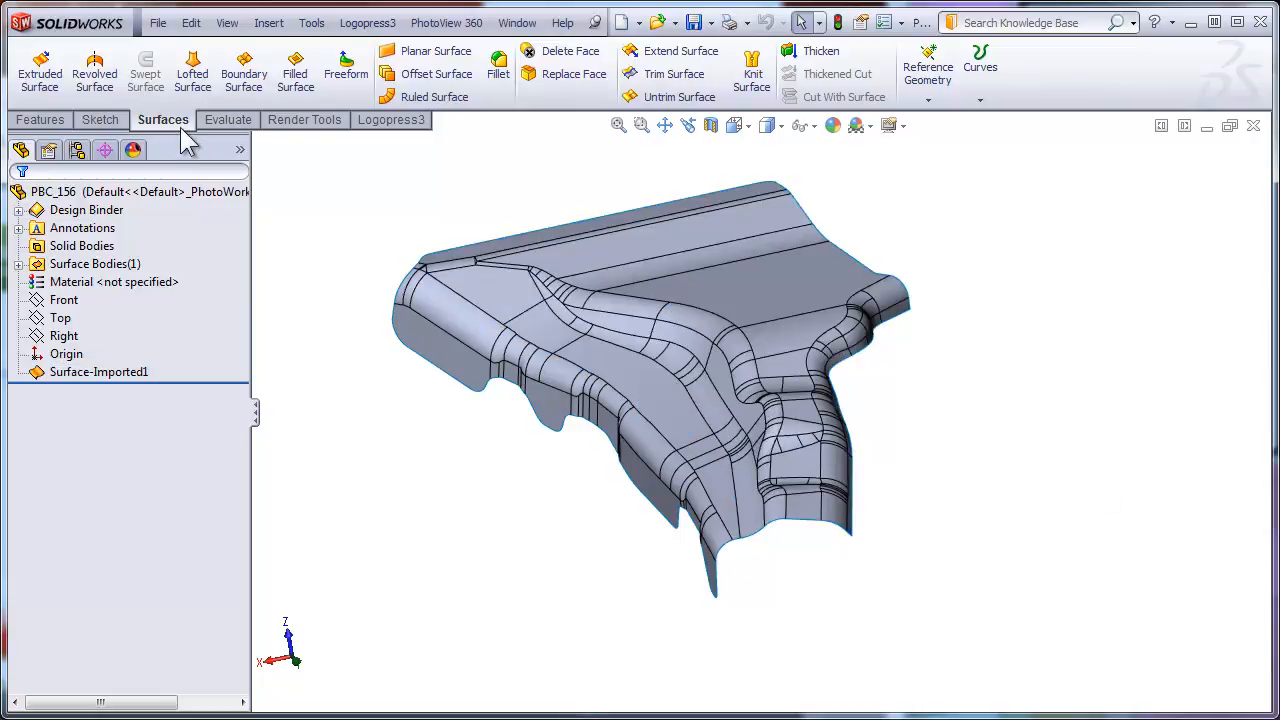
left_click(436, 72)
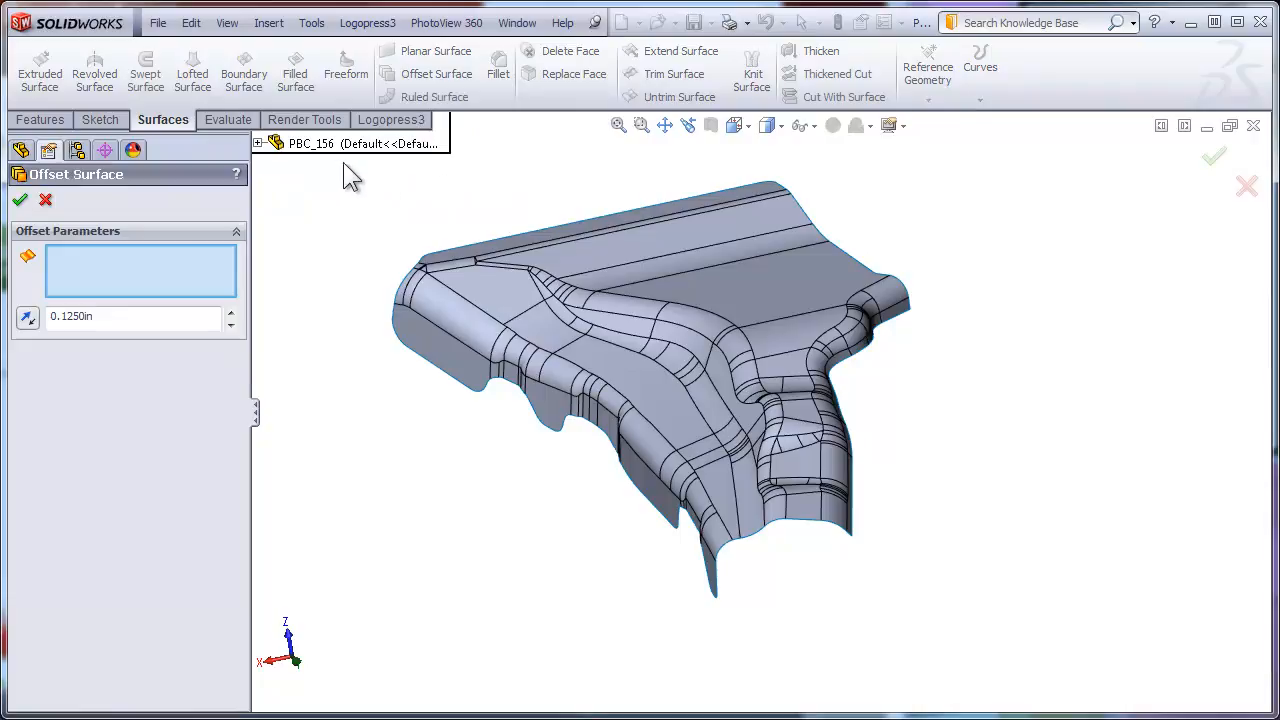
left_click(870, 304)
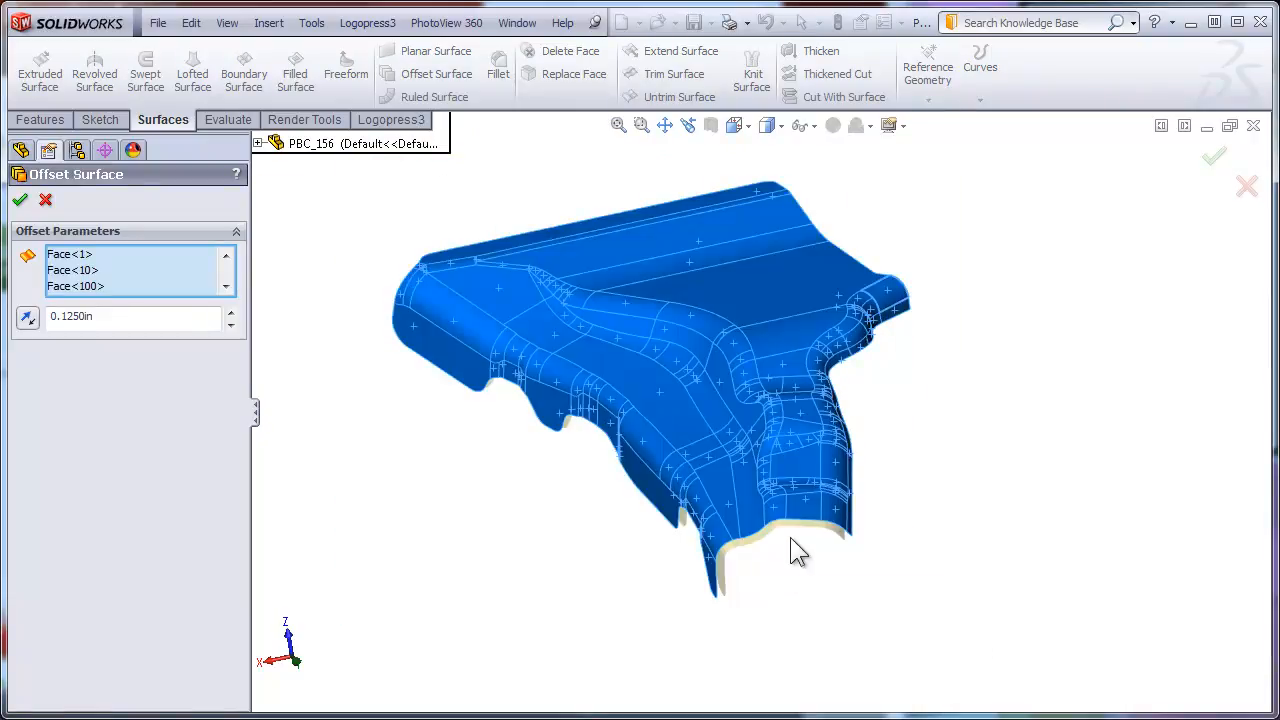
triple_click(130, 316)
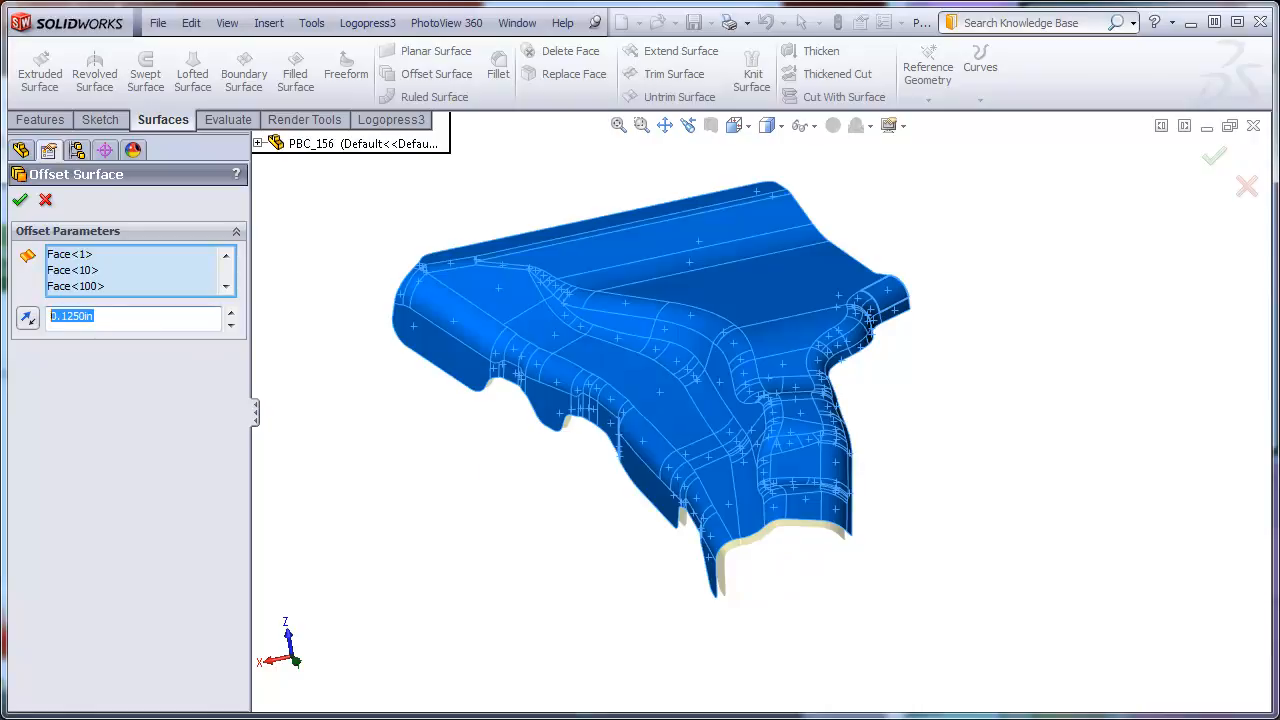
type("1m")
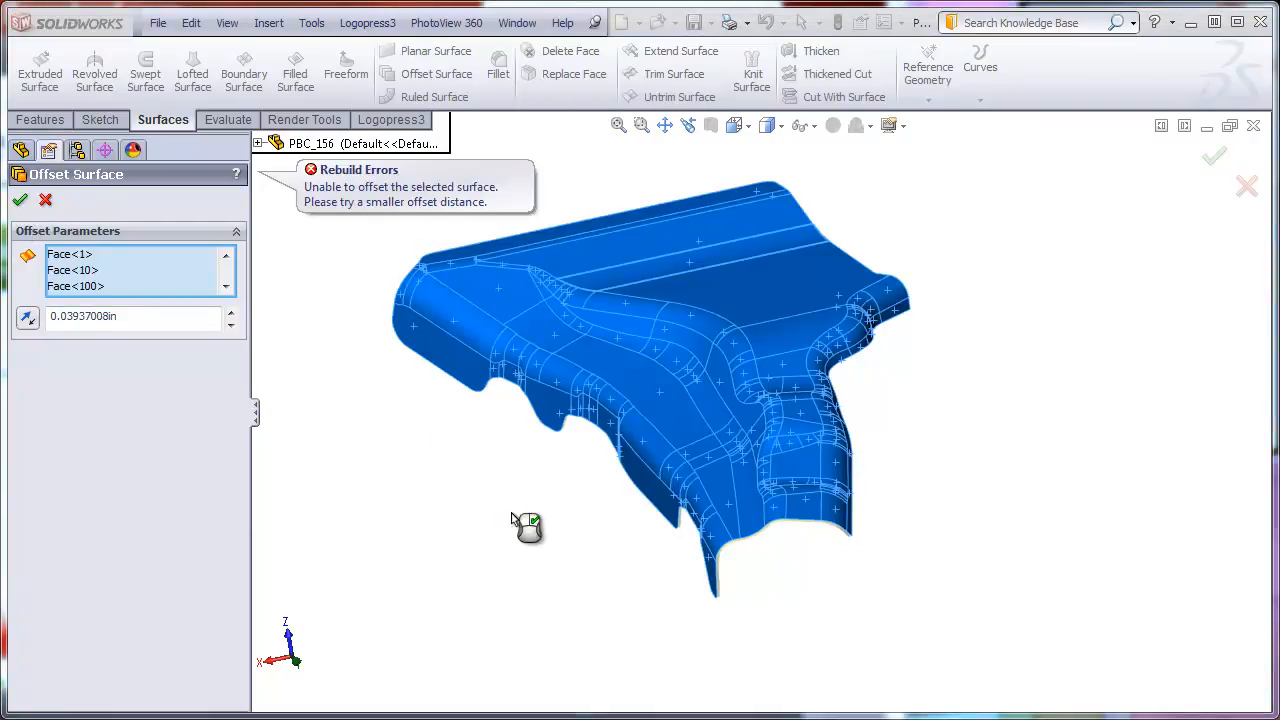
left_click(44, 200)
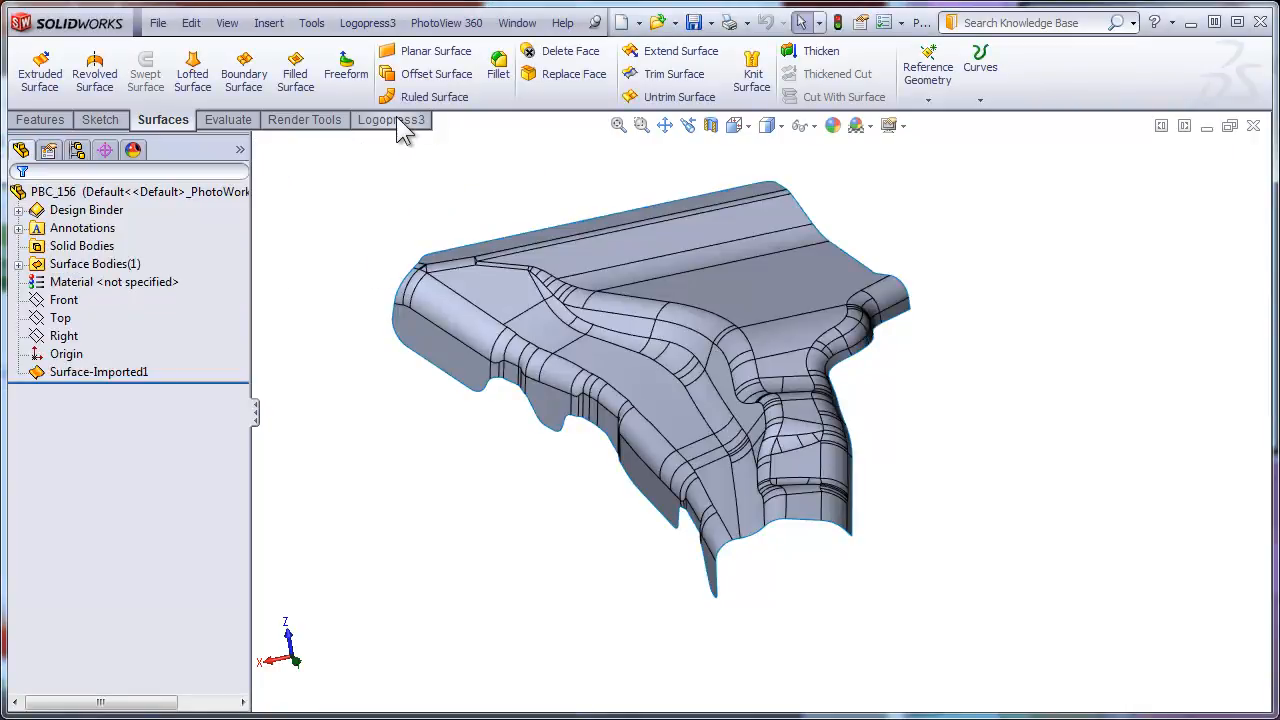
- Start the Logopress3 Offset Faces command on the die surface at 1 mm (0.03937in)
left_click(388, 120)
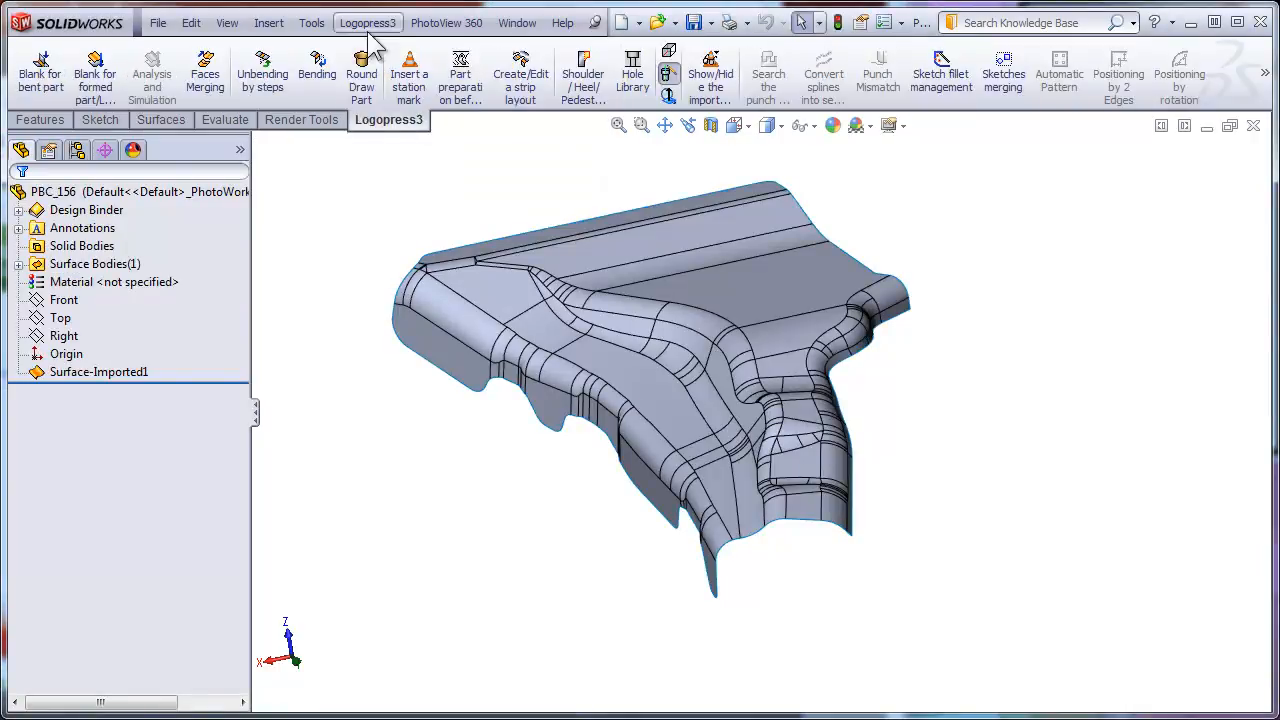
left_click(368, 22)
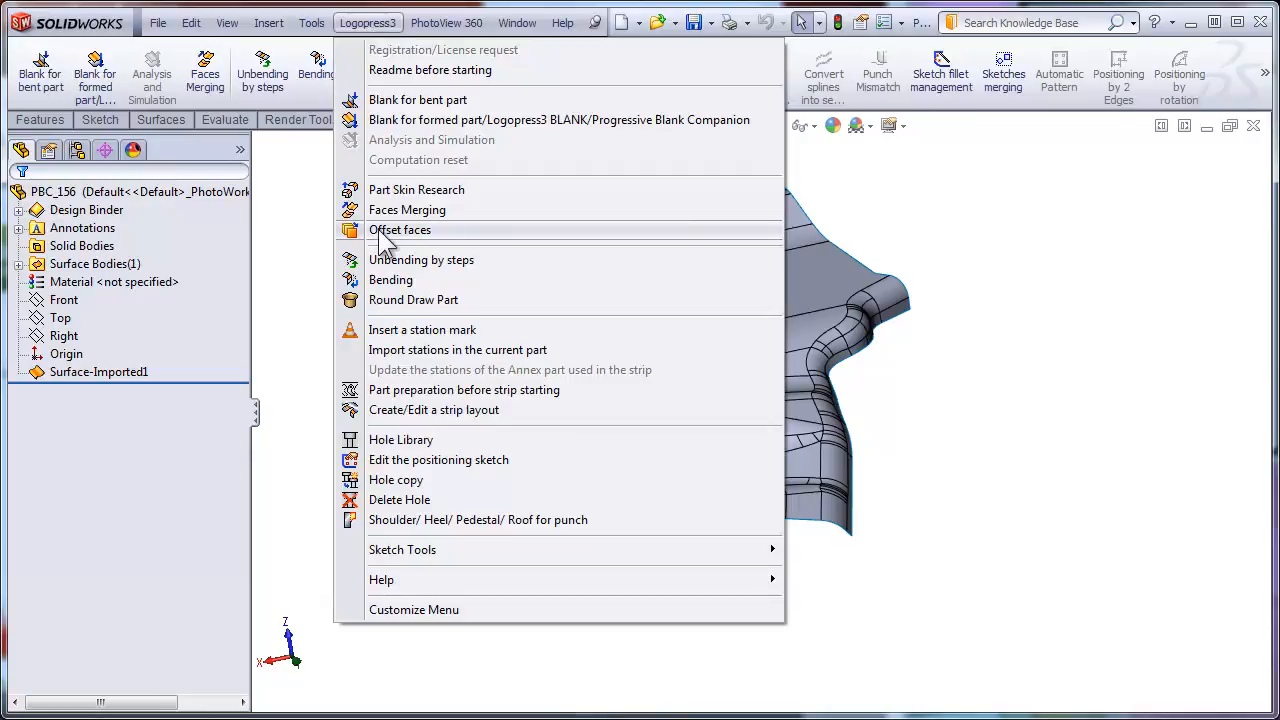
left_click(400, 230)
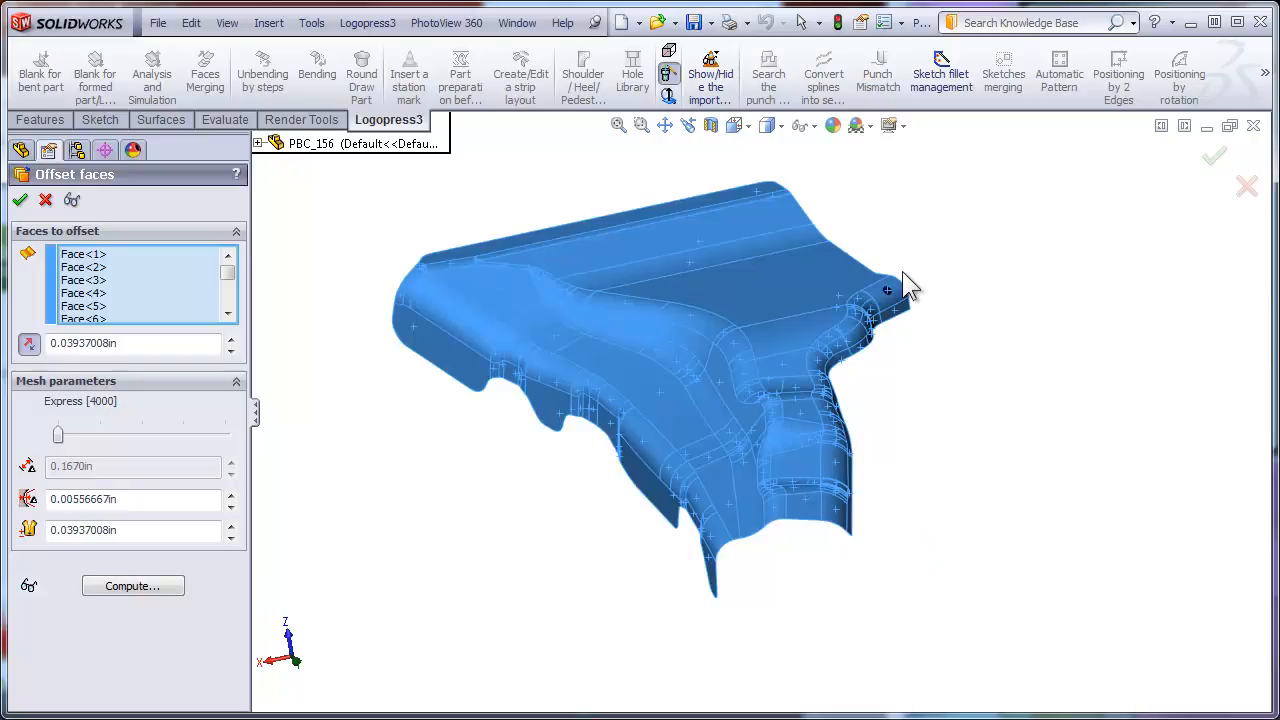
mouse_move(156, 436)
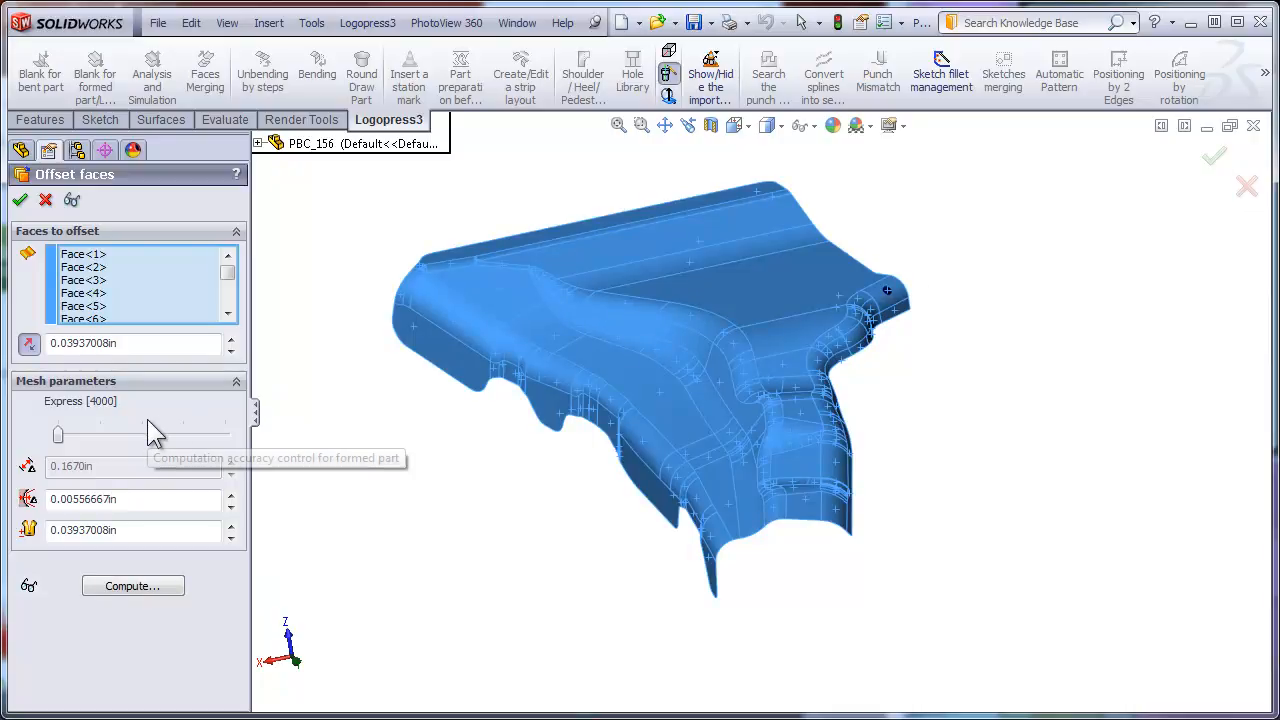
- Run the Logopress3 1 mm face offset and let it compute the second surface body
left_click(132, 584)
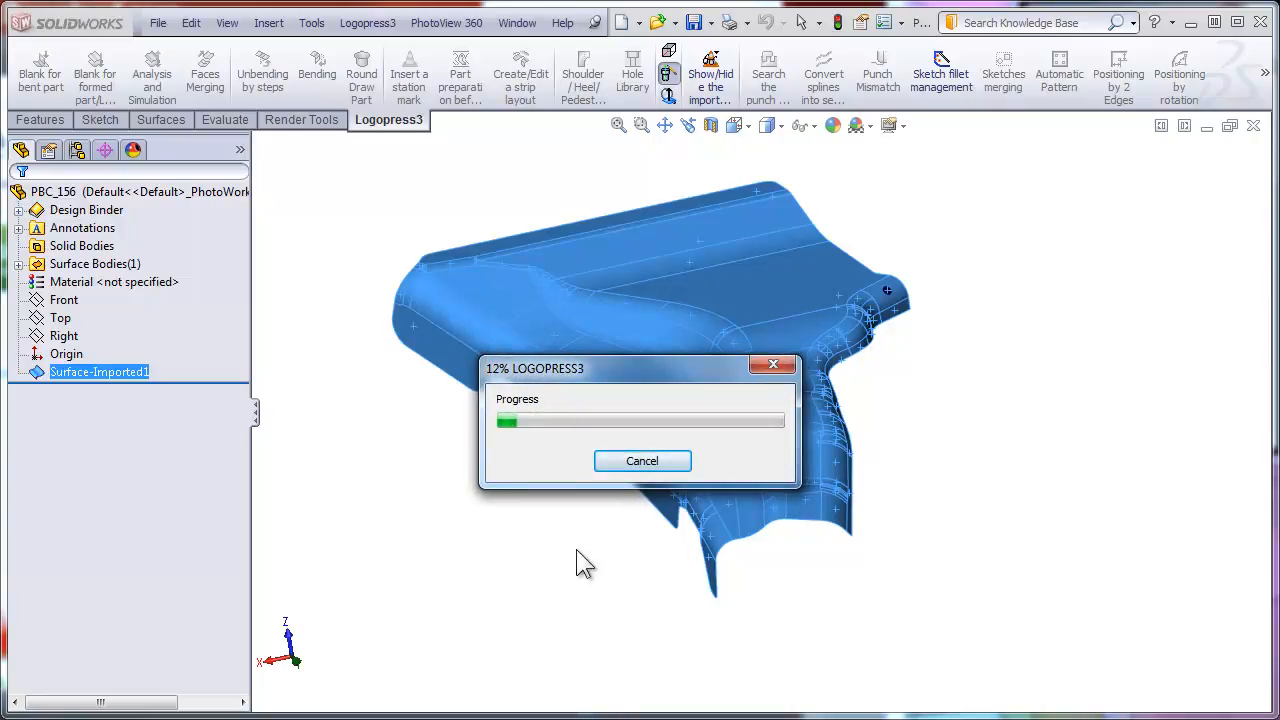
mouse_move(1114, 572)
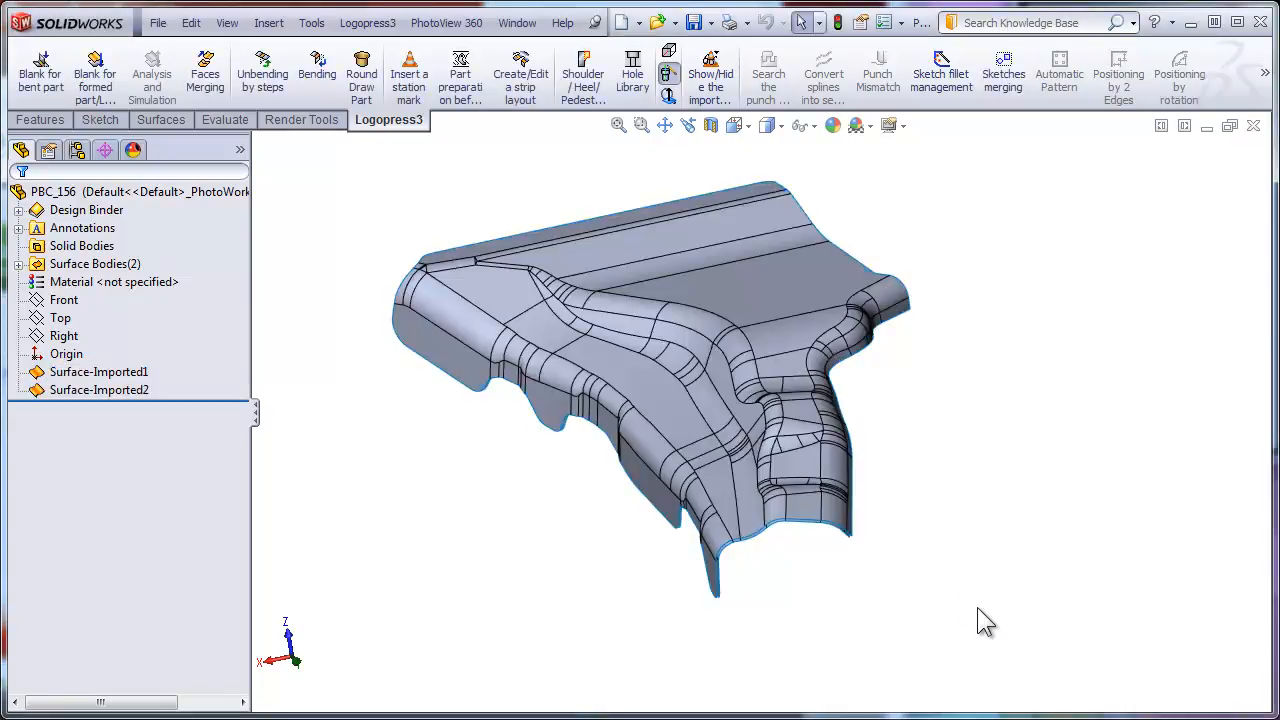
- Hide Surface-Imported1 so the new offset surface body shows alone
left_click(98, 388)
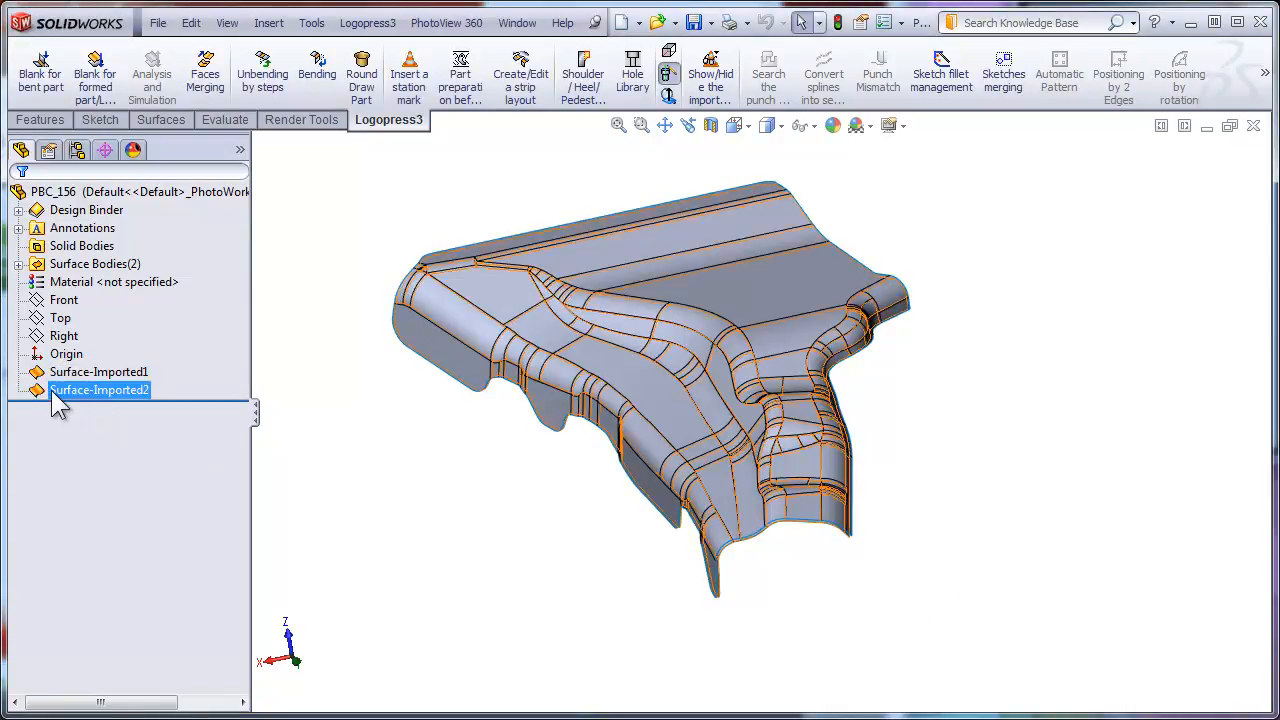
left_click(98, 370)
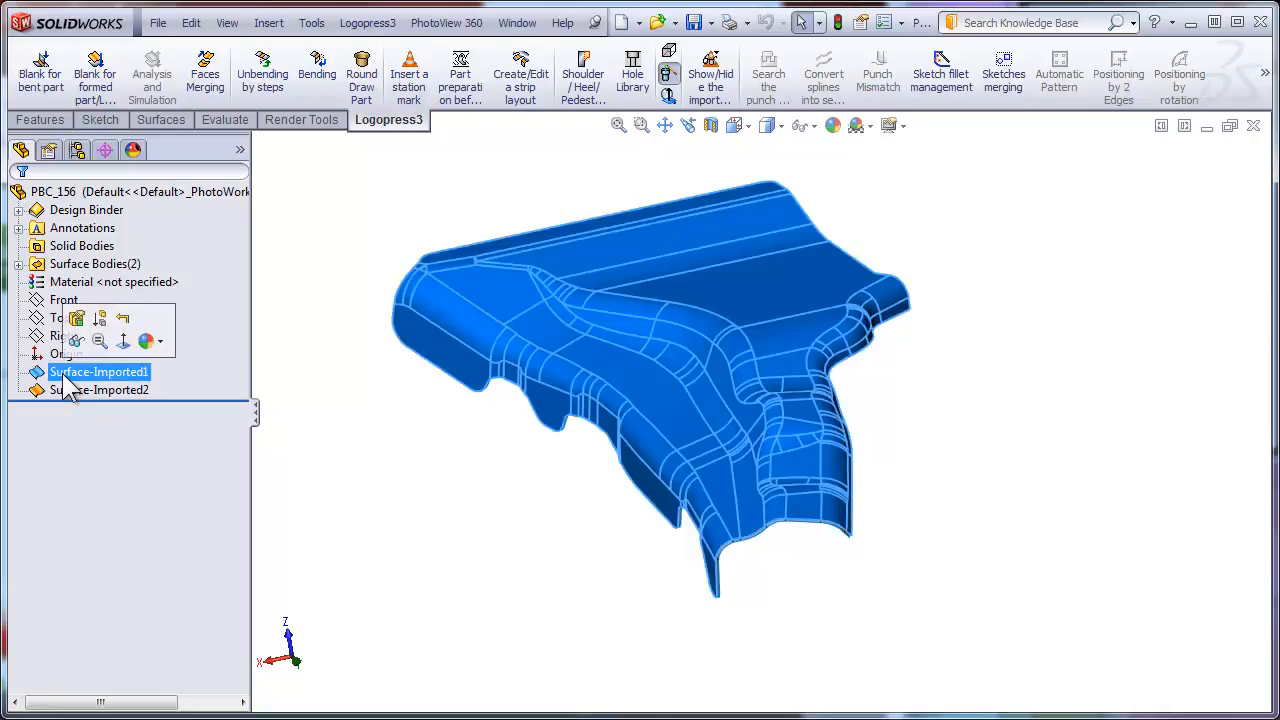
left_click(100, 370)
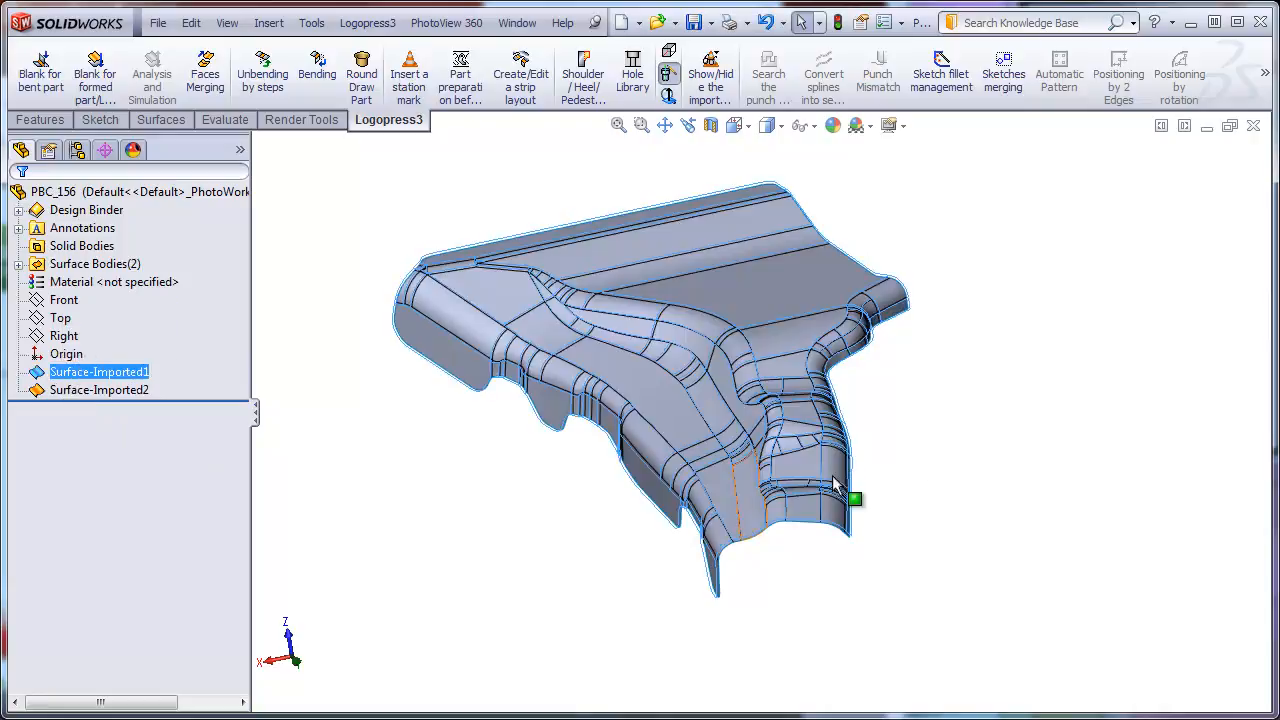